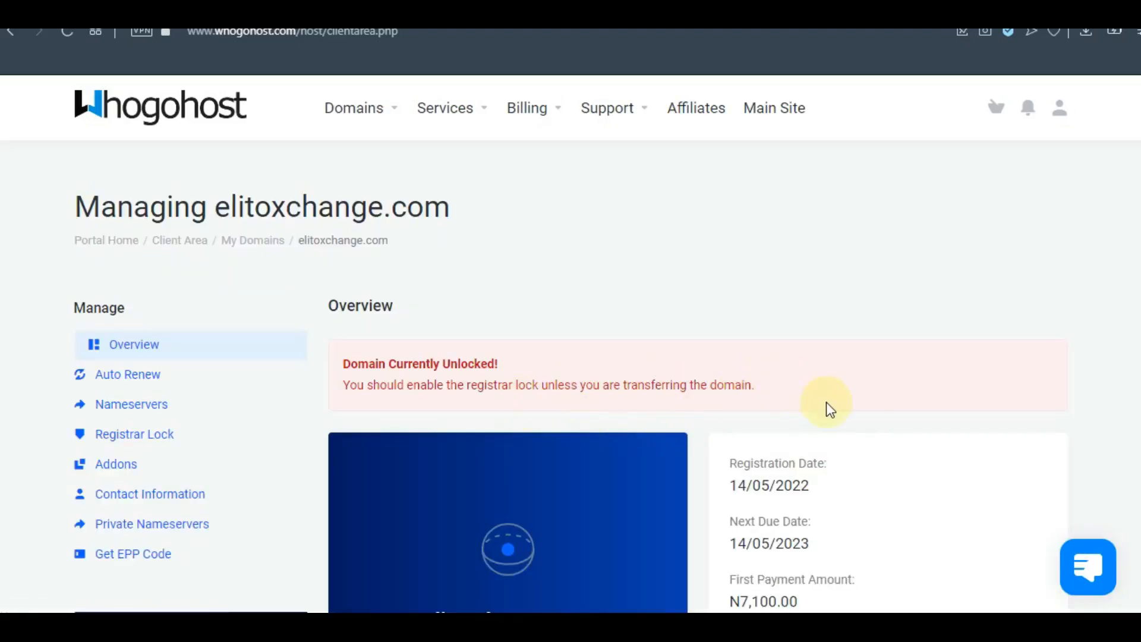
Scroll down the elitoxchange.com domain overview page.
scroll(down, 3)
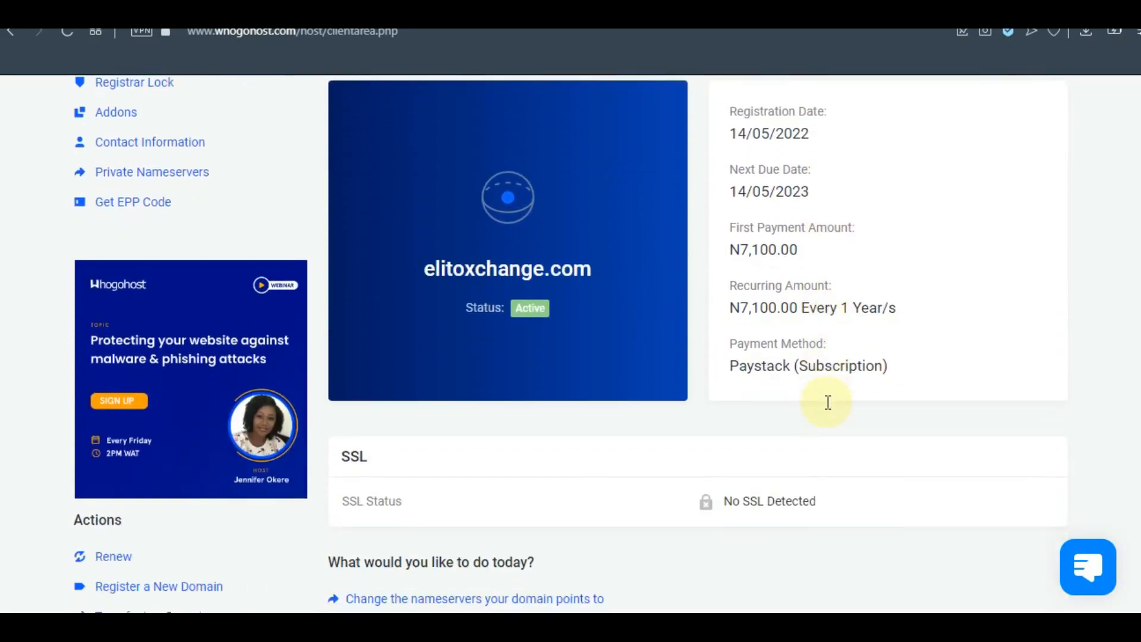
scroll(down, 3)
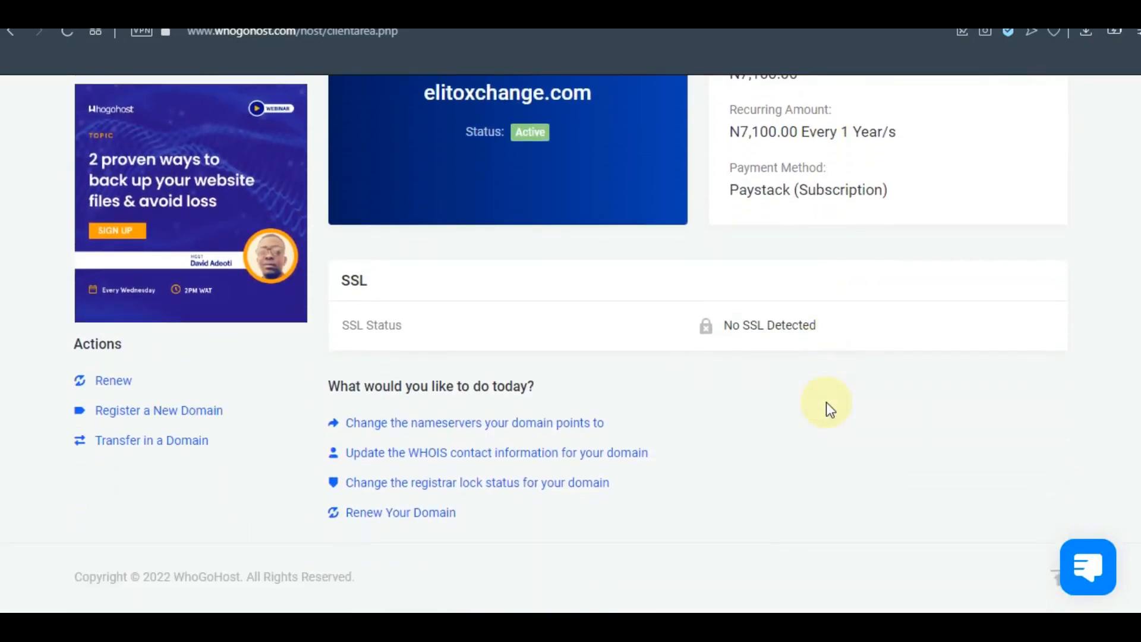
scroll(down, 3)
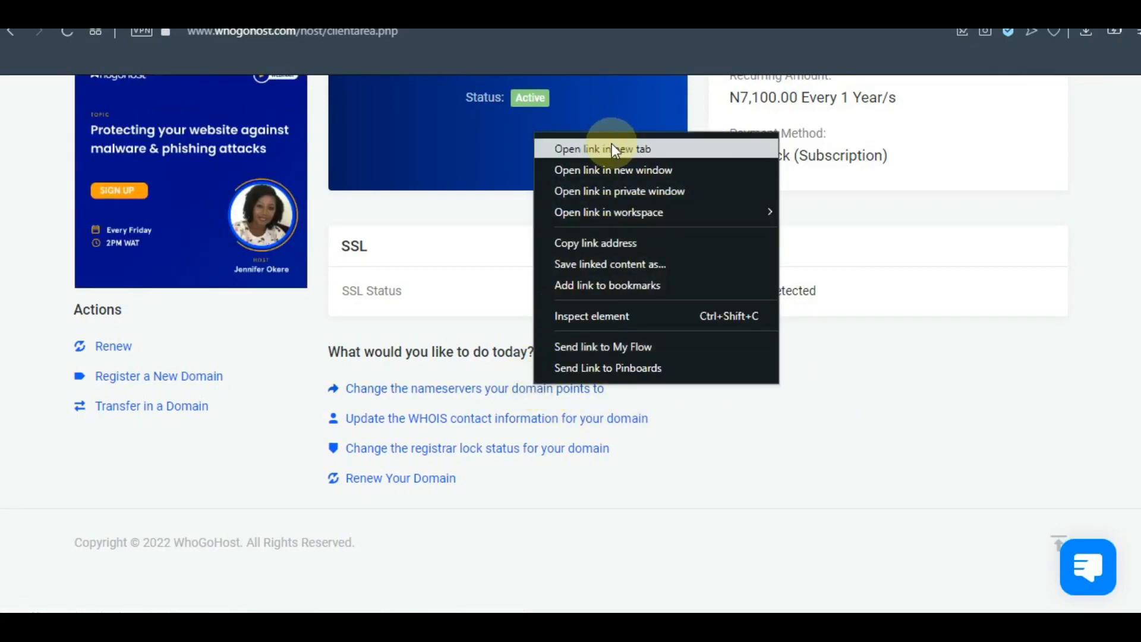
Open the elitoxchange.com Nameservers page and review the default nameservers in use.
click(629, 135)
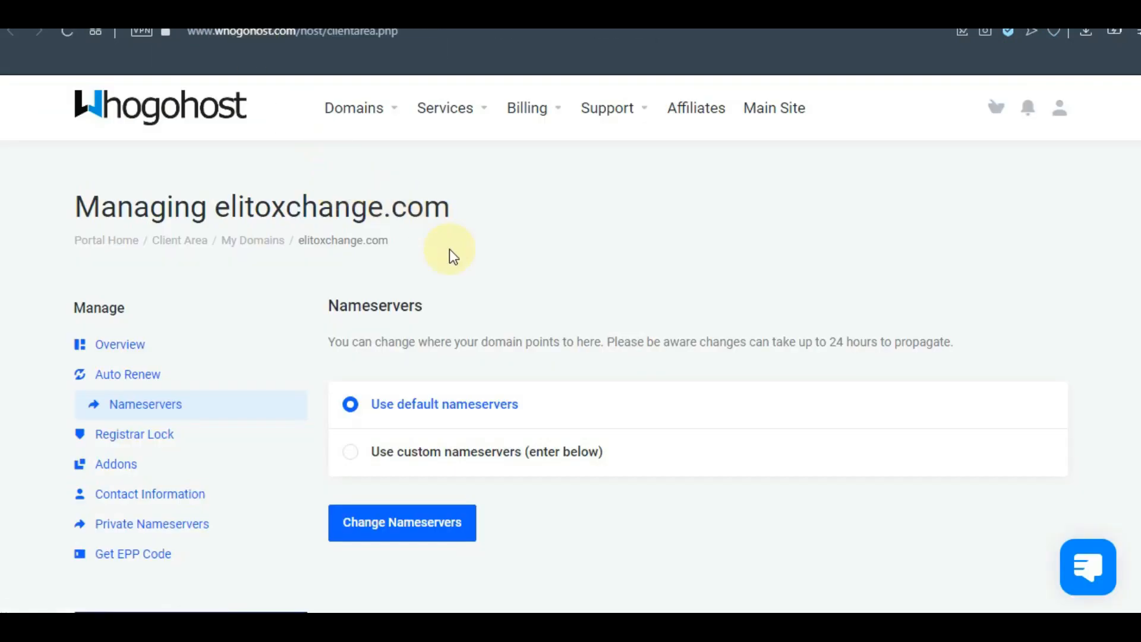
scroll(down, 3)
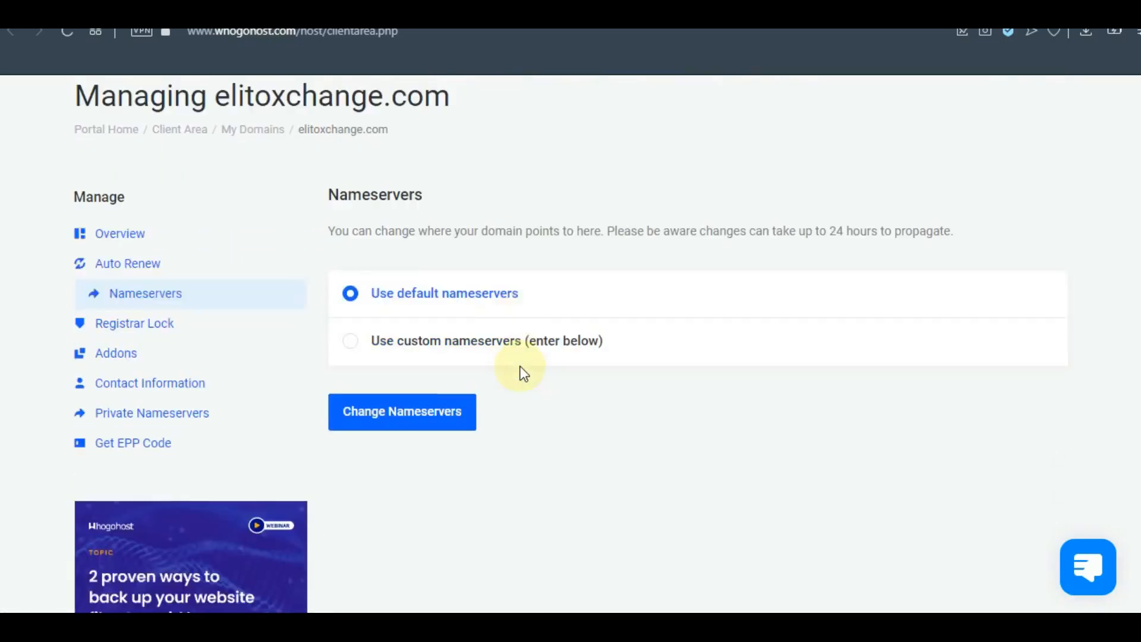
scroll(down, 3)
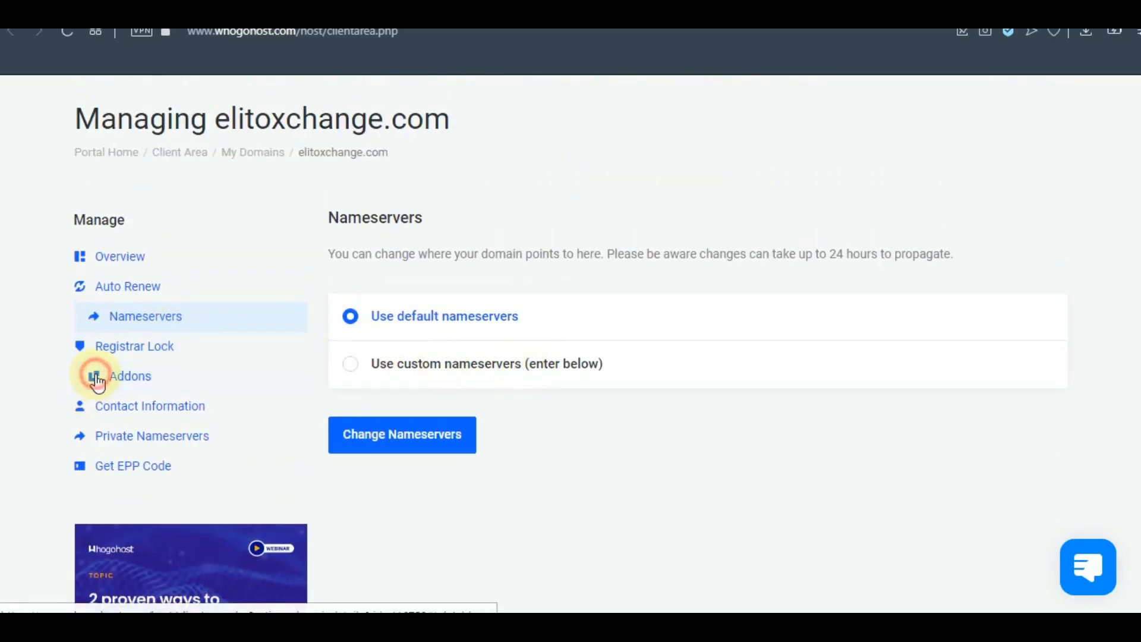
Open the domain's Addons page and review the enabled ID Protection addon.
click(98, 377)
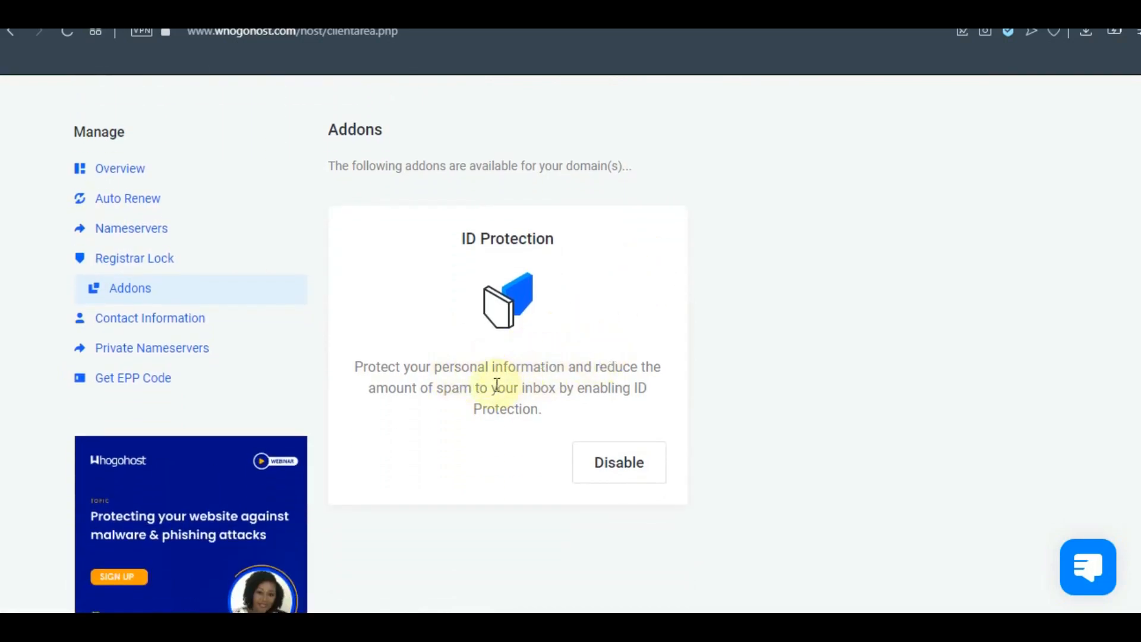
scroll(down, 3)
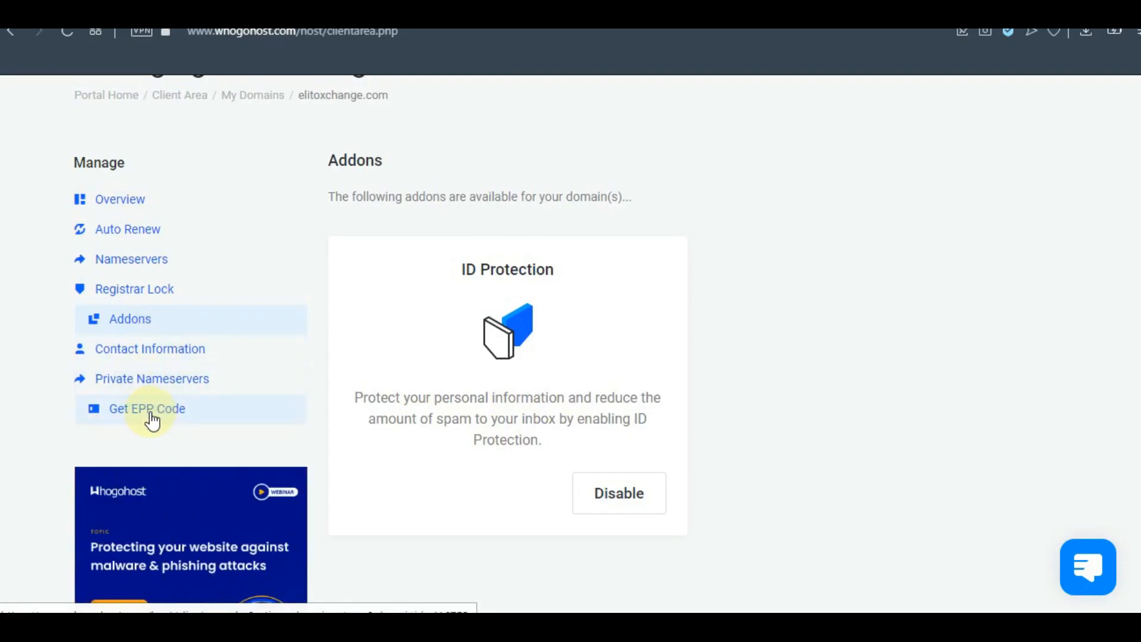
scroll(down, 3)
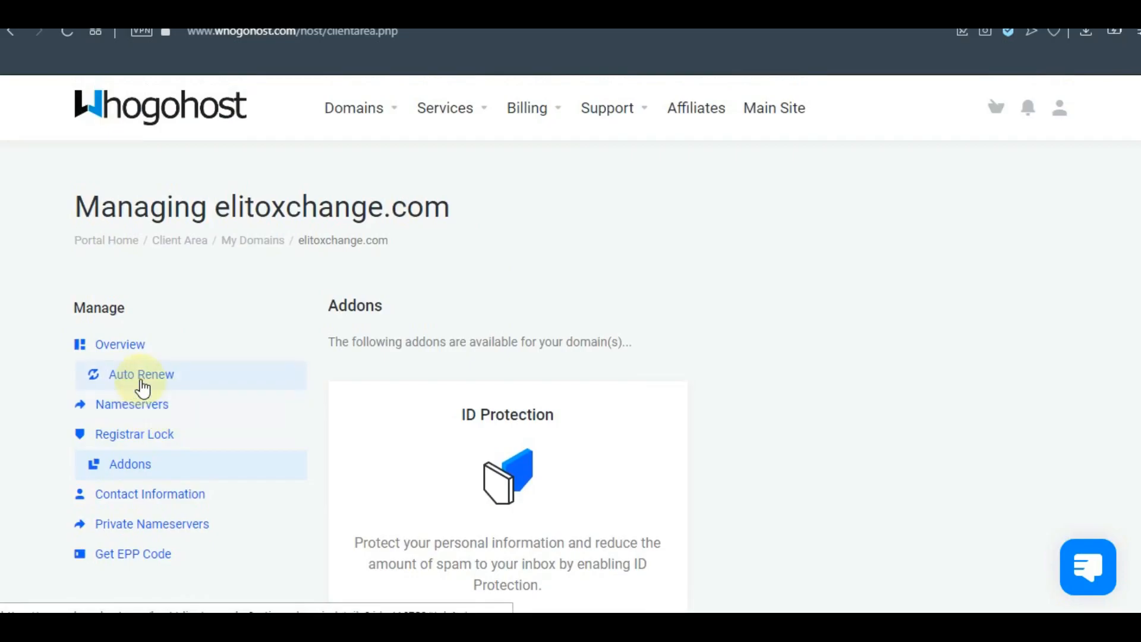
Return to the elitoxchange.com overview, scroll through it, then switch to cPanel.
click(133, 345)
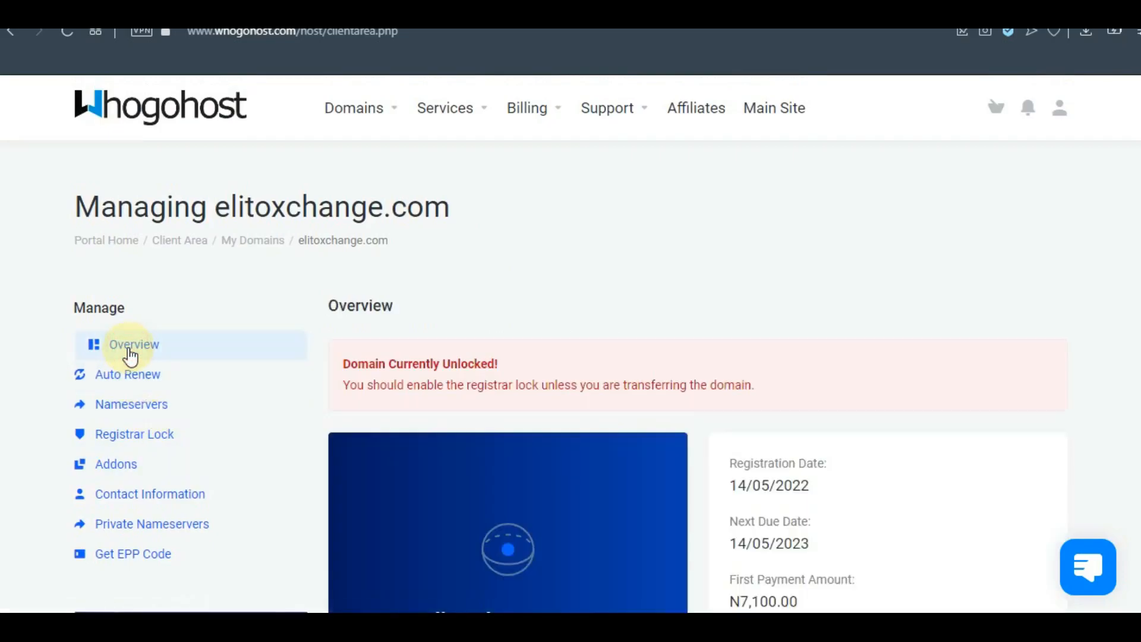
scroll(down, 3)
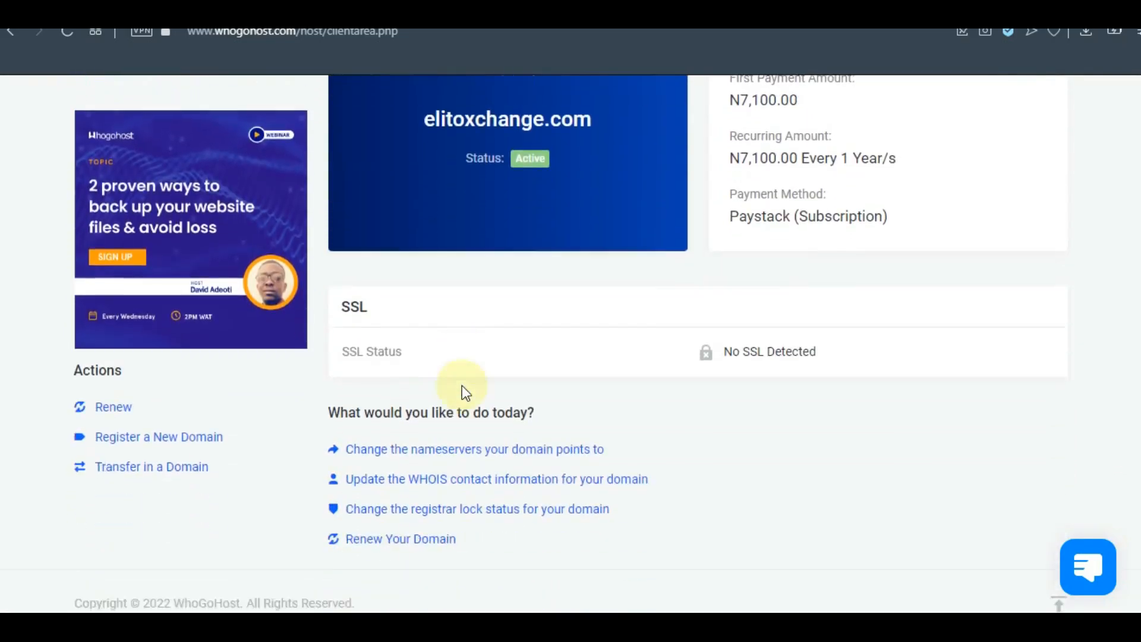
scroll(down, 3)
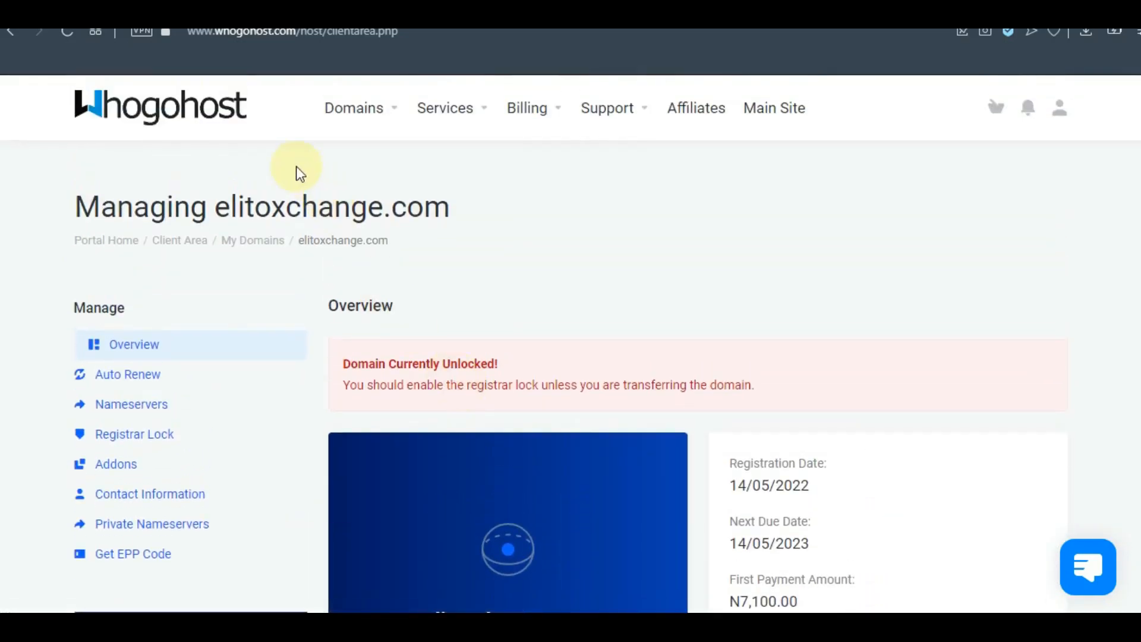
scroll(down, 3)
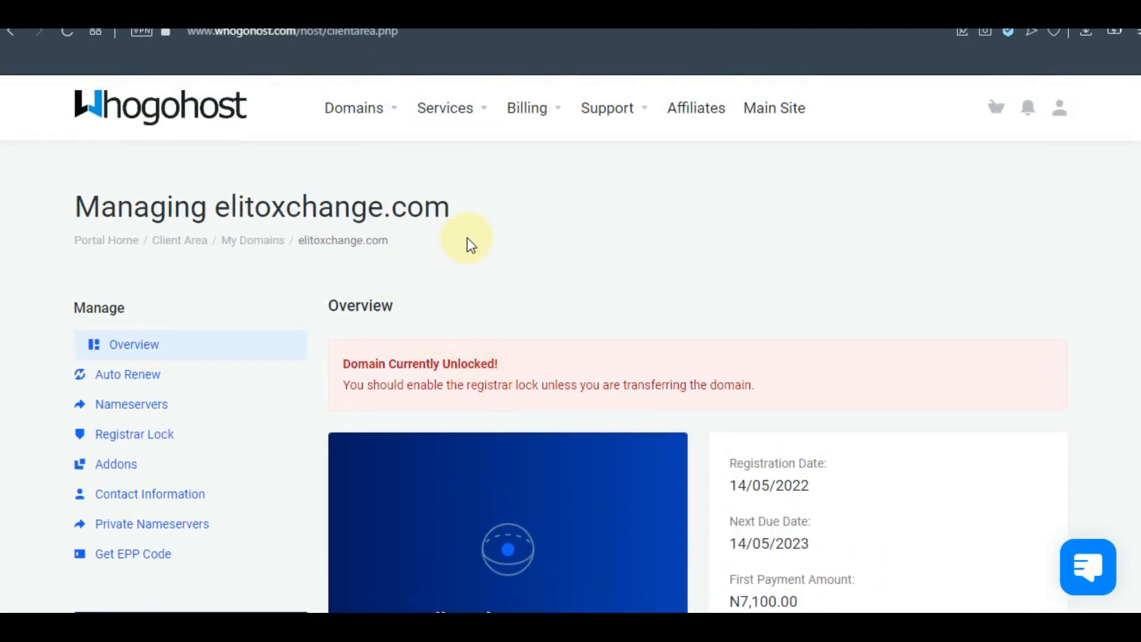
double_click(323, 207)
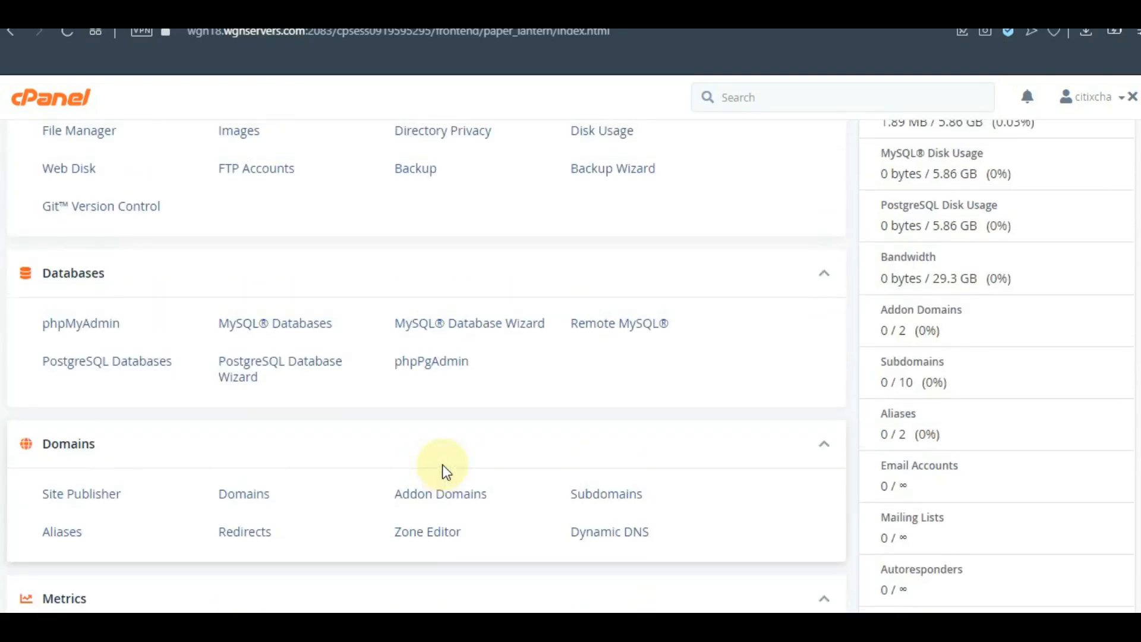
Open Addon Domains from cPanel's Domains section to get the new-domain form.
click(440, 495)
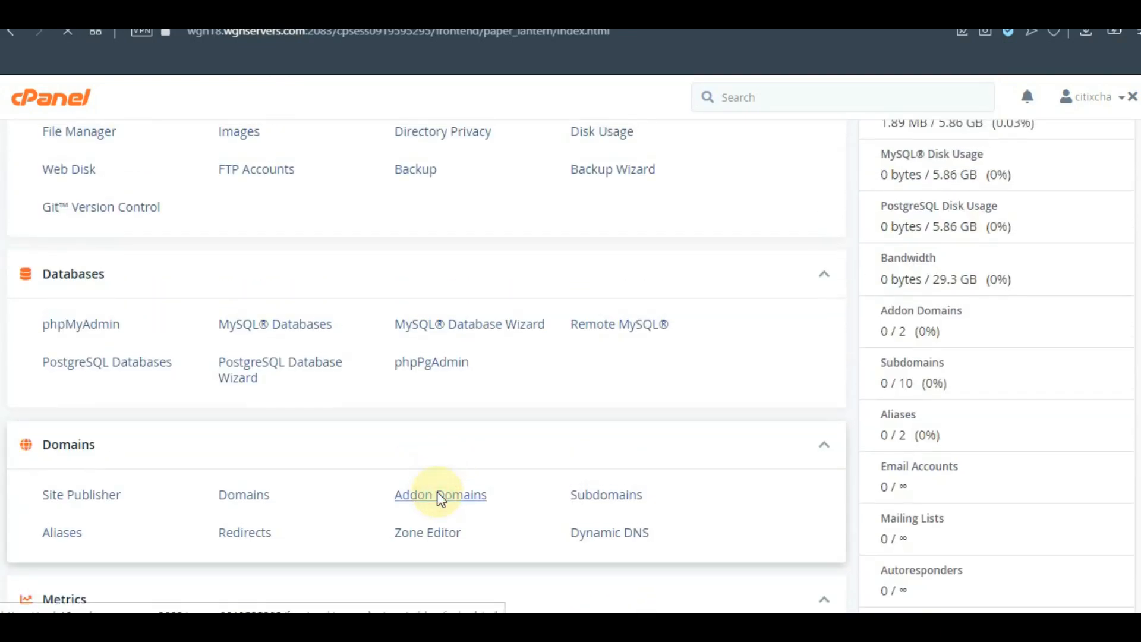
click(441, 495)
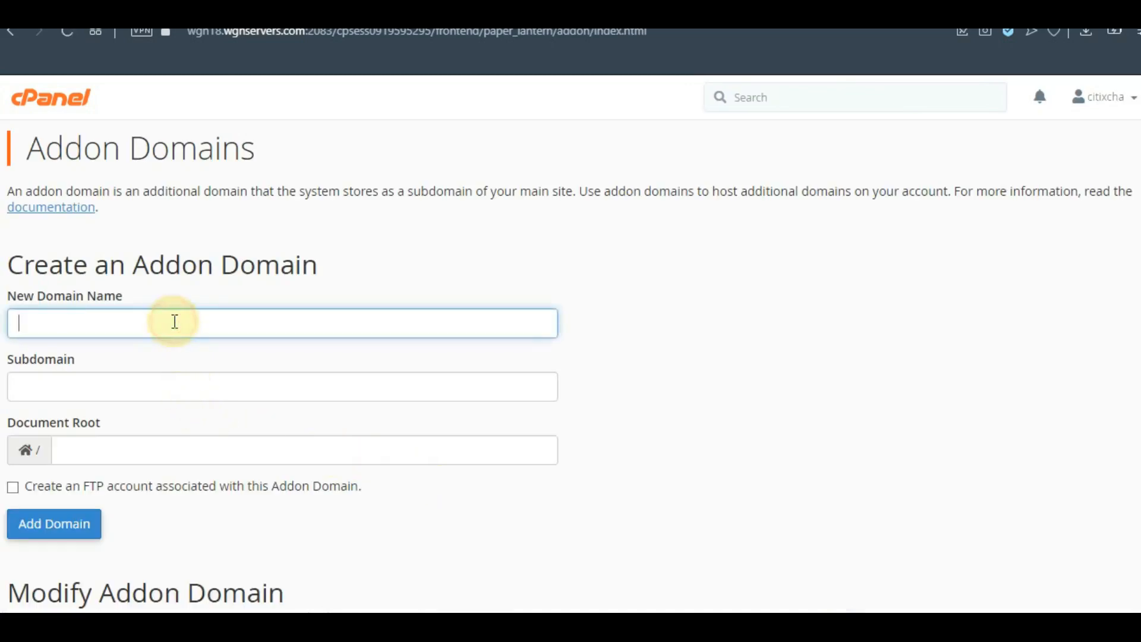
Submit elitoxchange.com as an addon domain, then go back after the DNS-exists error.
text(elitoxchange.com)
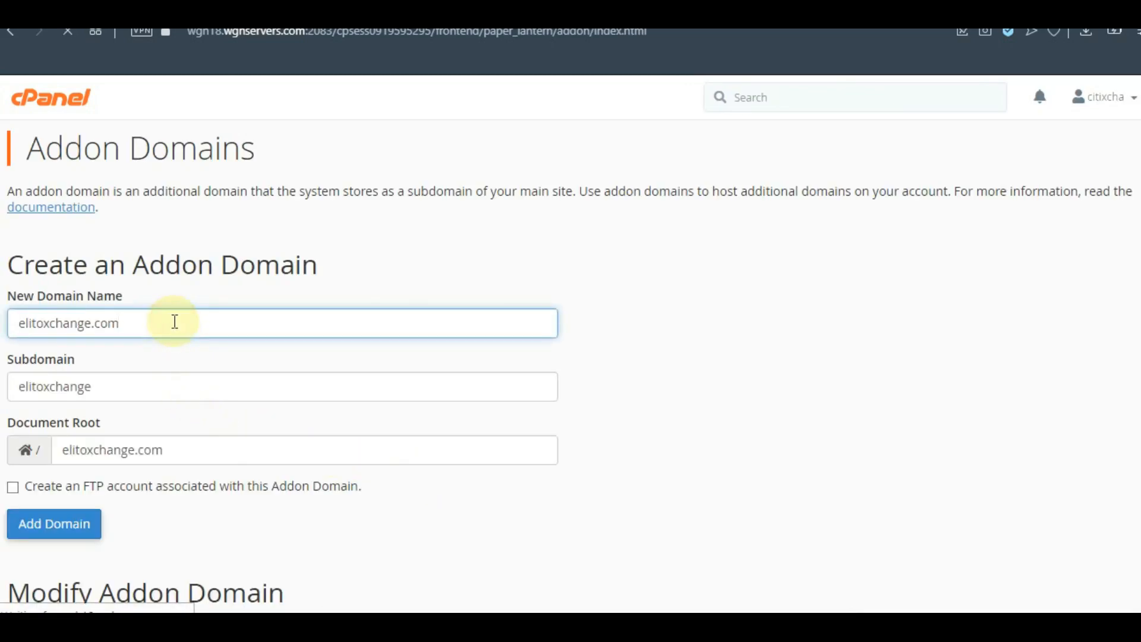
click(53, 524)
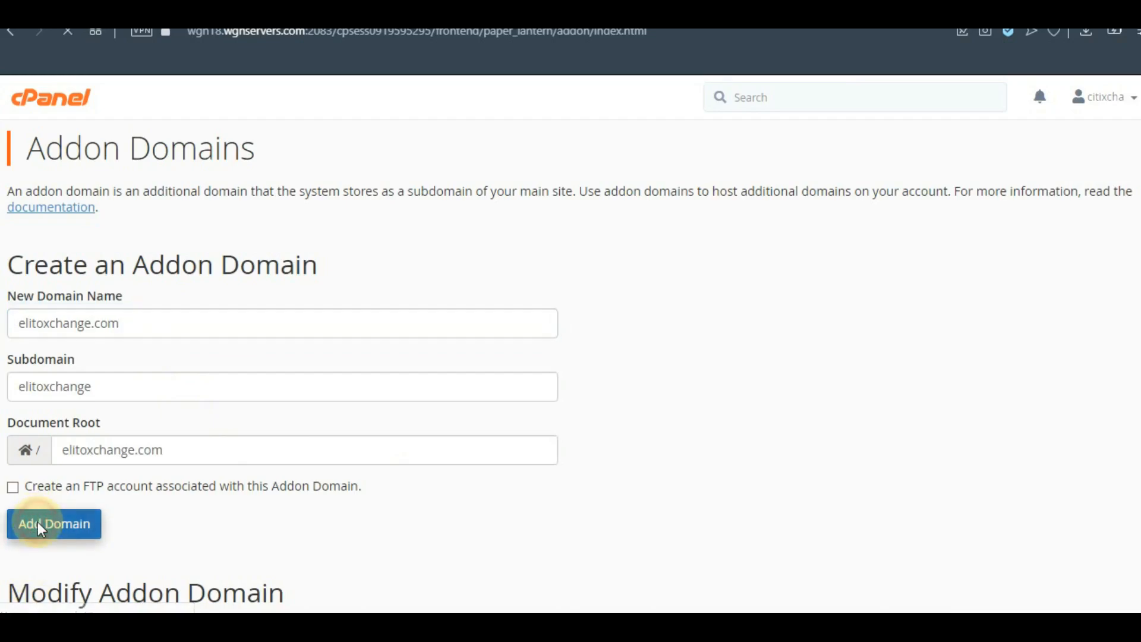
click(53, 523)
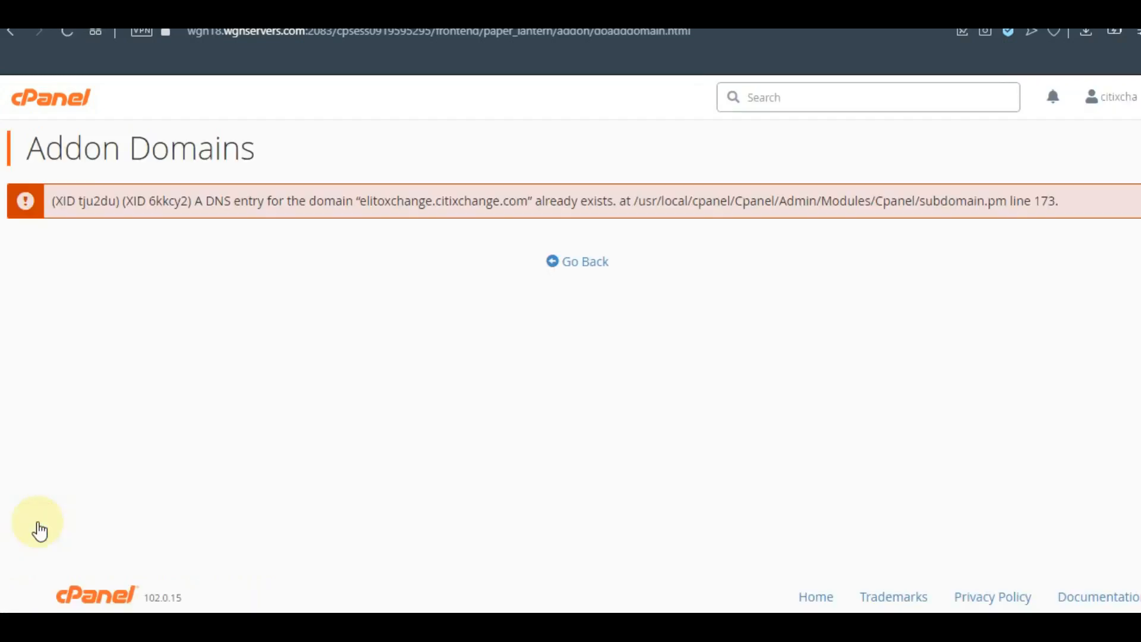
mouse_move(576, 266)
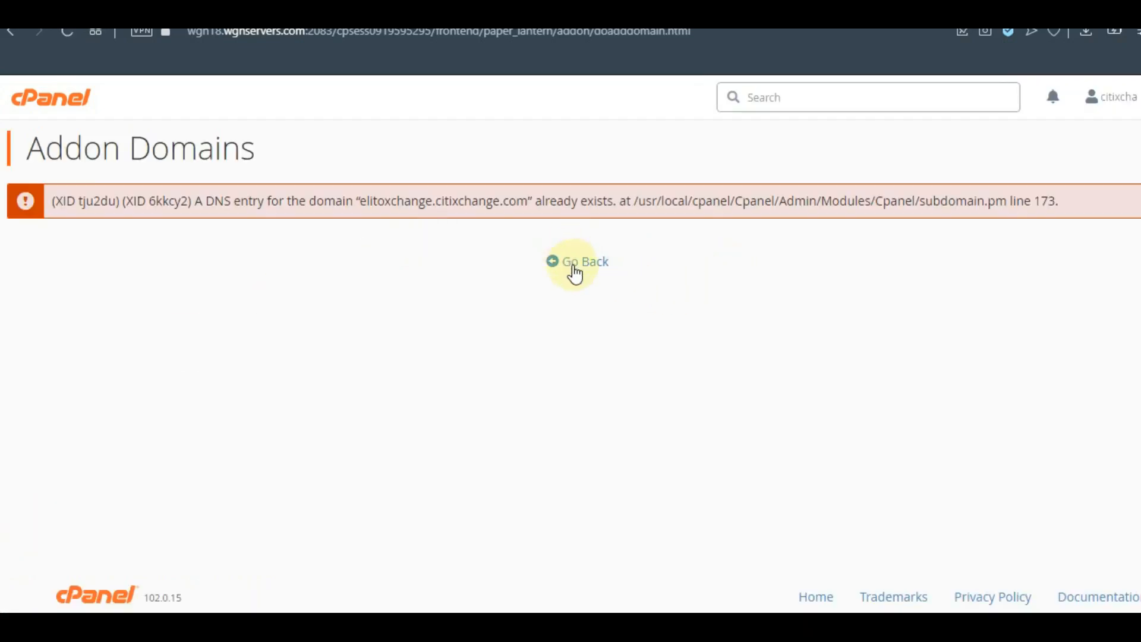
click(582, 261)
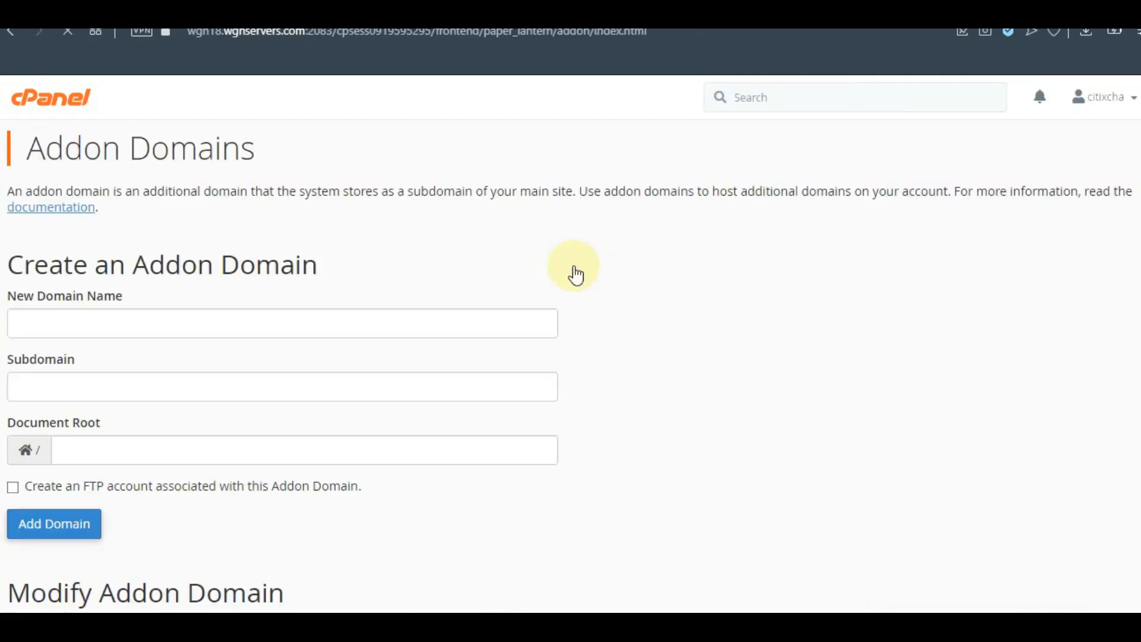
scroll(down, 3)
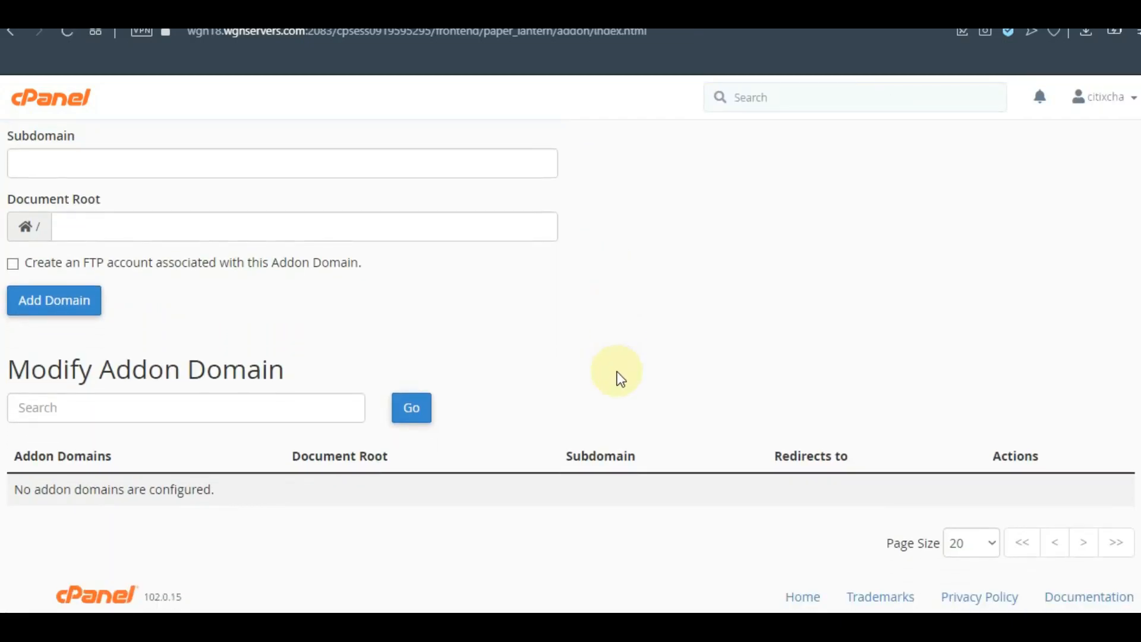